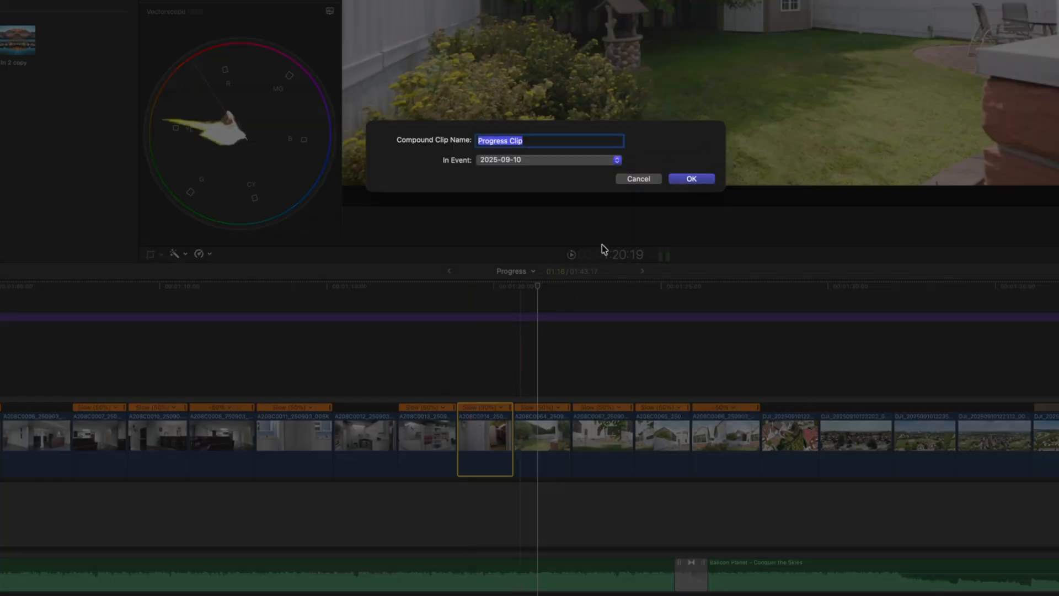
Create the 'Progress Clip' compound clip from the closet shot and open it for editing.
click(690, 178)
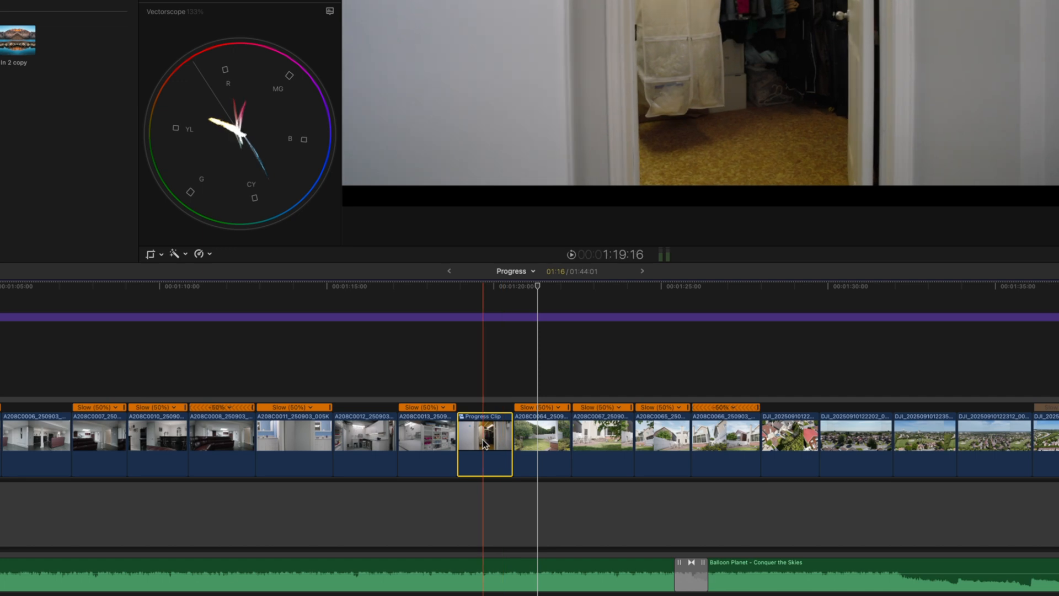
double_click(482, 437)
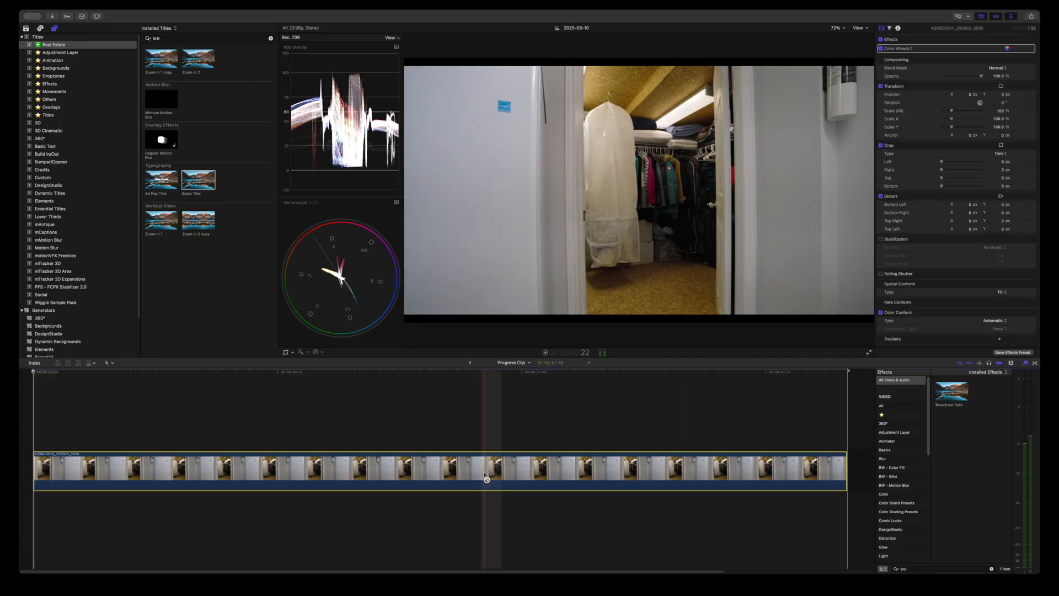